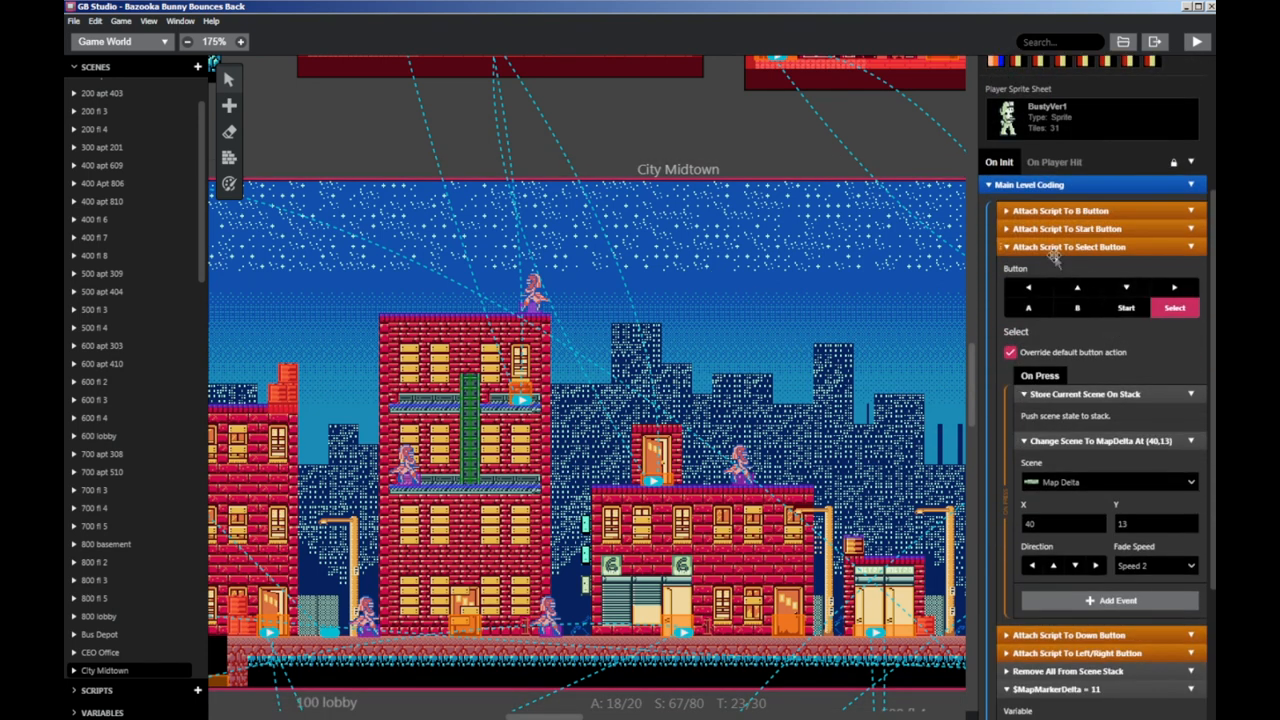
pyautogui.moveTo(1070, 256)
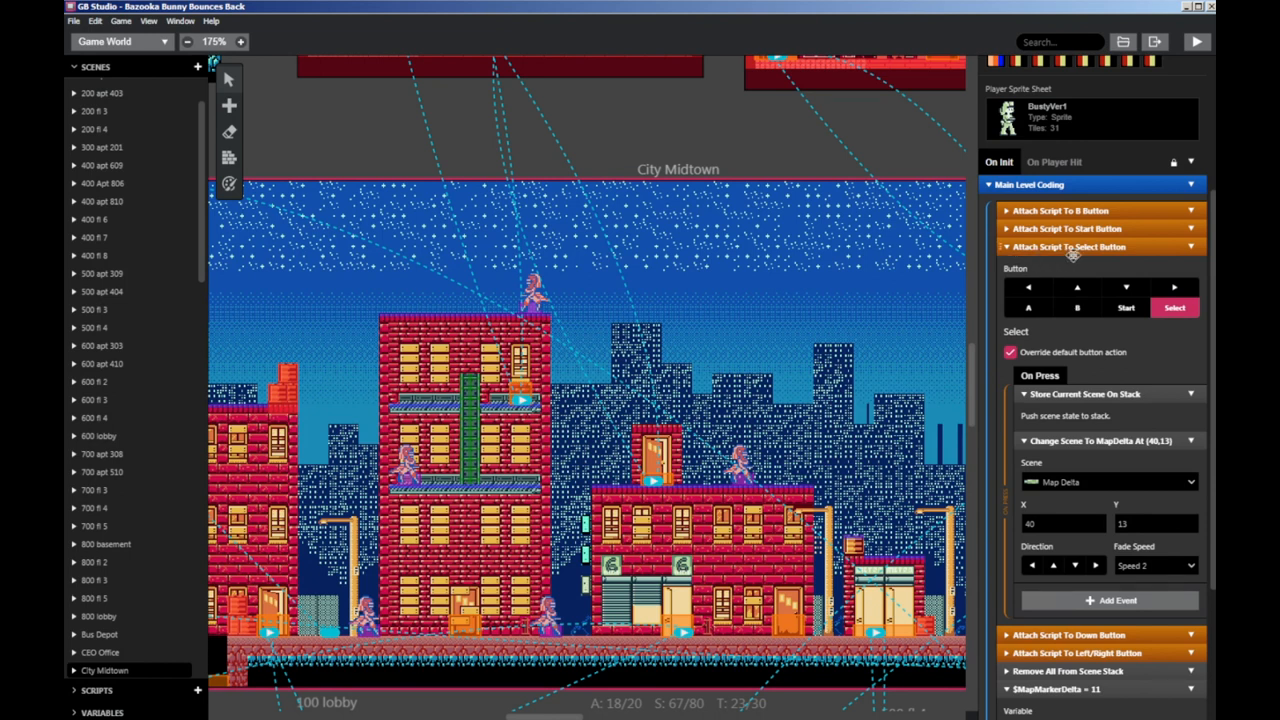
# Bring the Map Delta scene into view and select it to show its settings and On Init script.
pyautogui.scroll(-3)
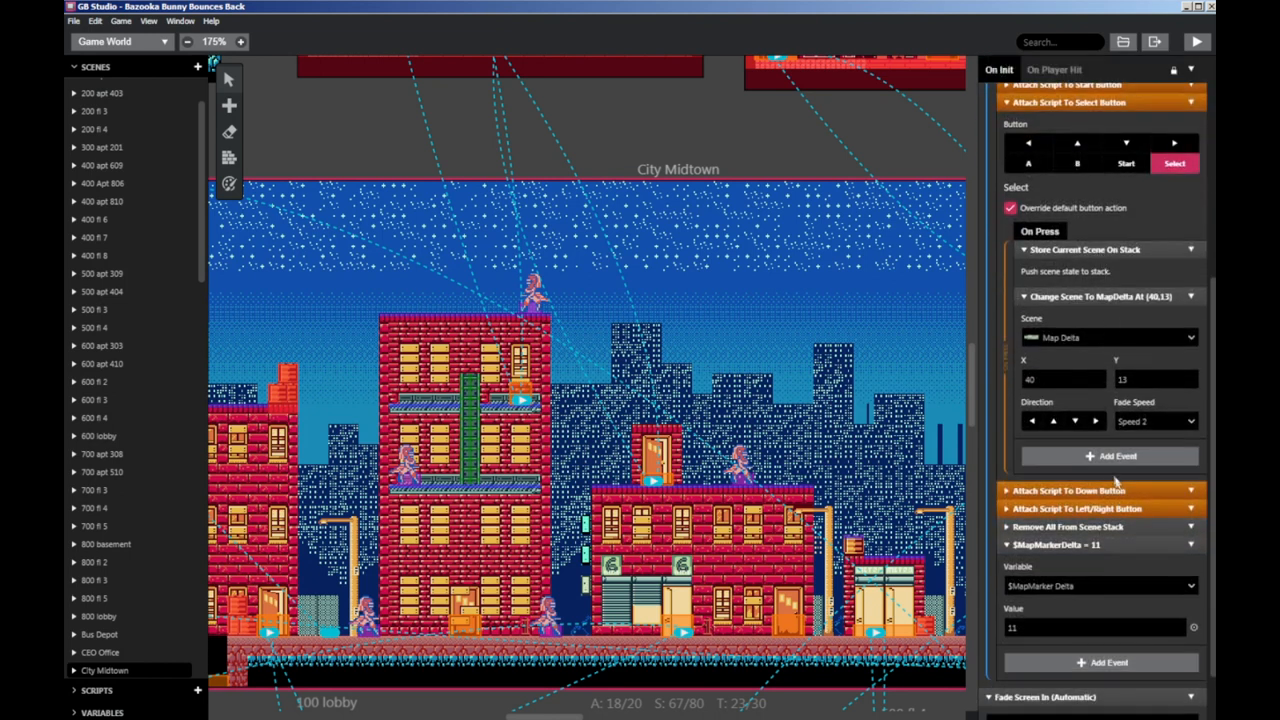
pyautogui.click(1108, 456)
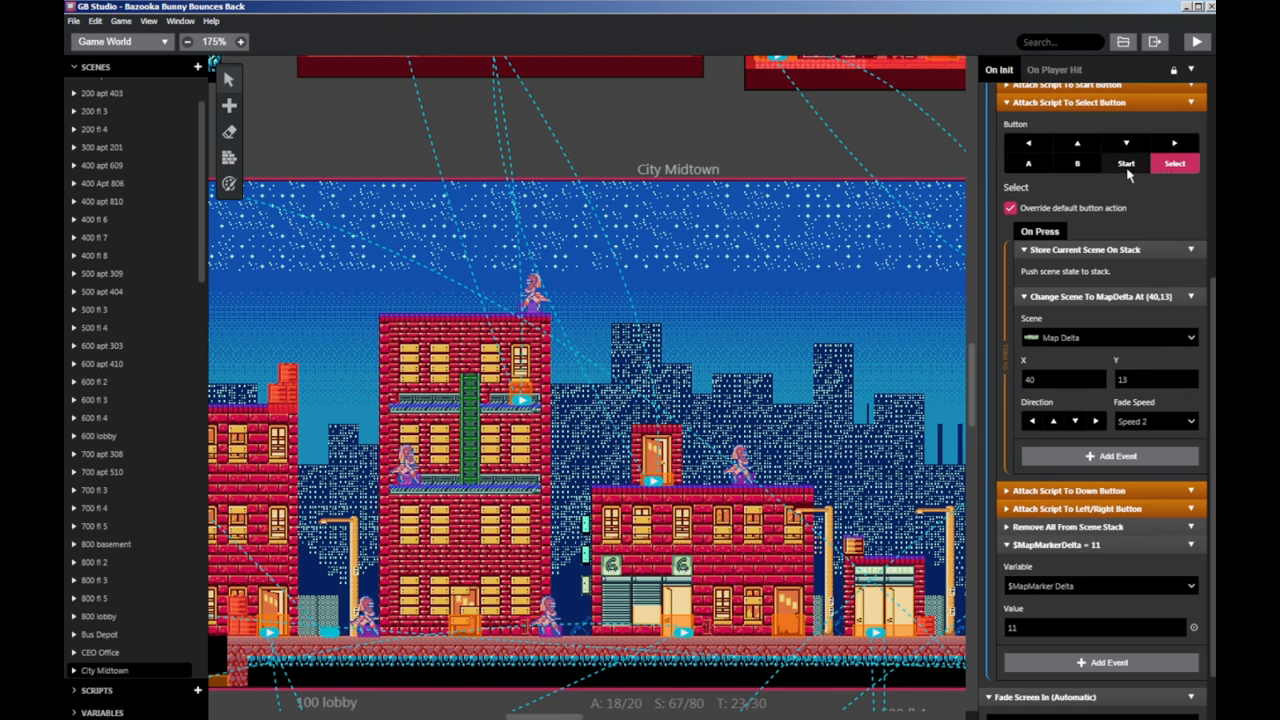
pyautogui.moveTo(1122, 280)
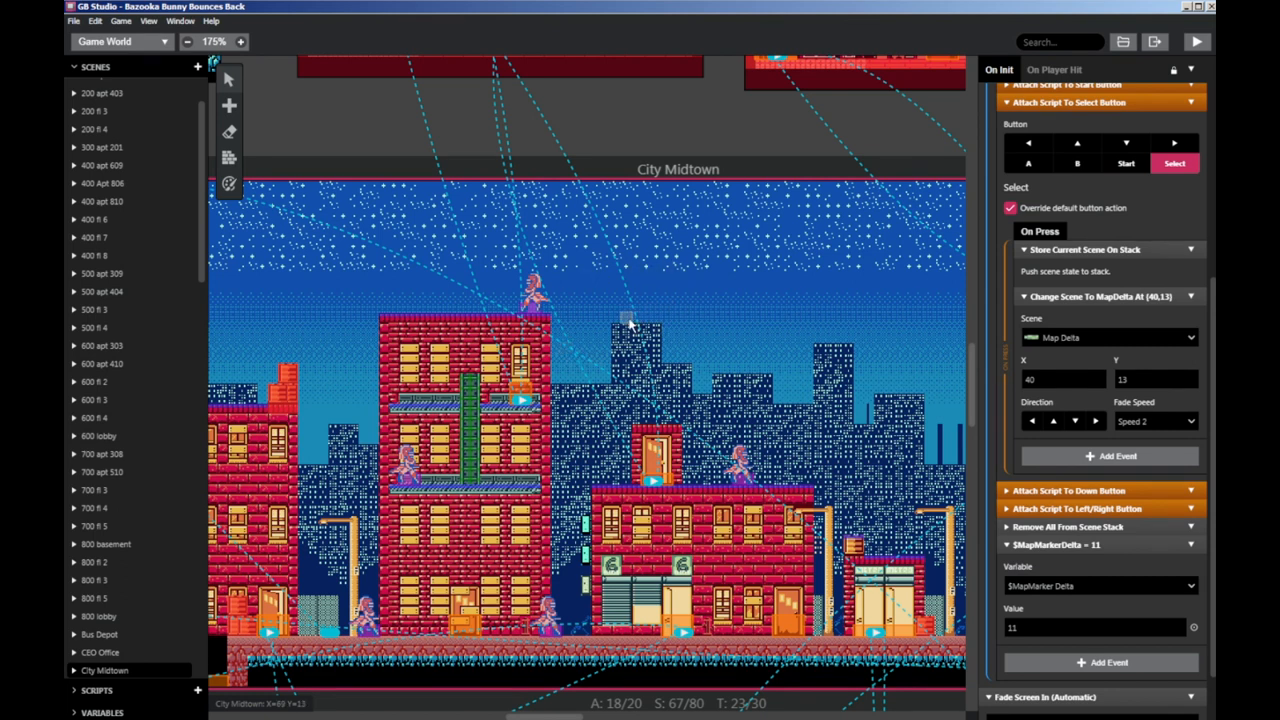
pyautogui.moveTo(660, 324)
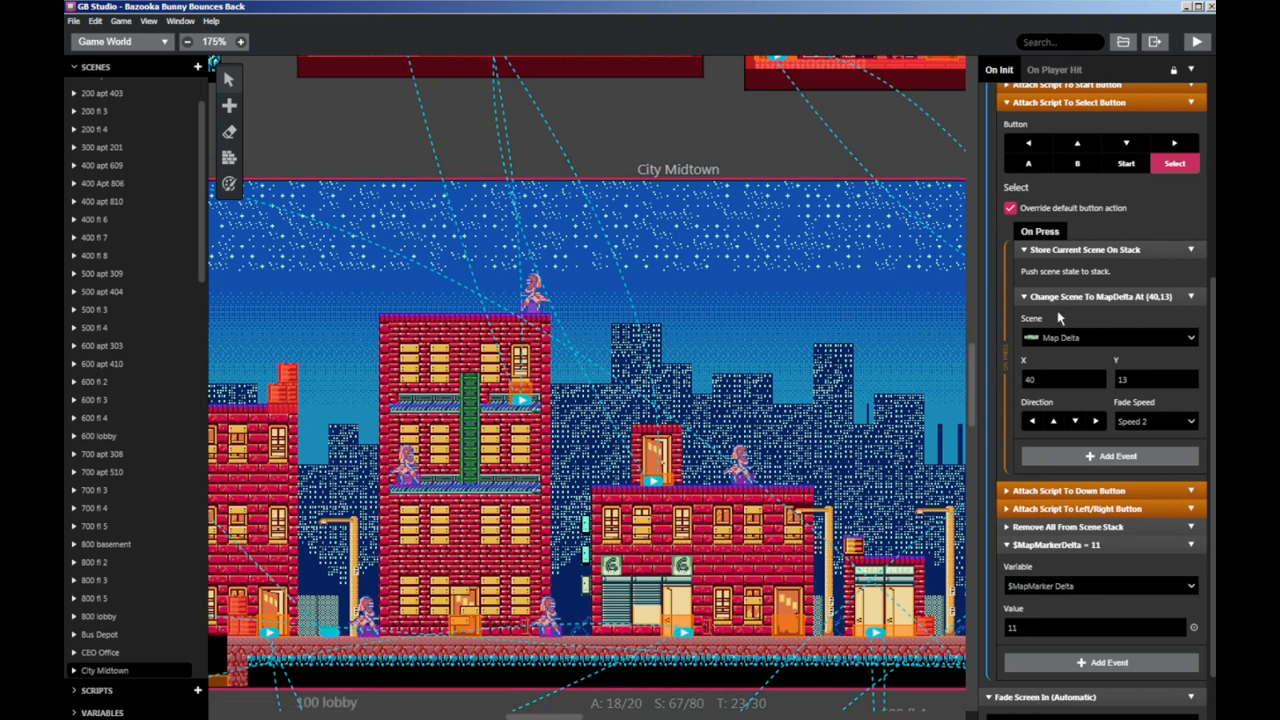
pyautogui.moveTo(1102, 400)
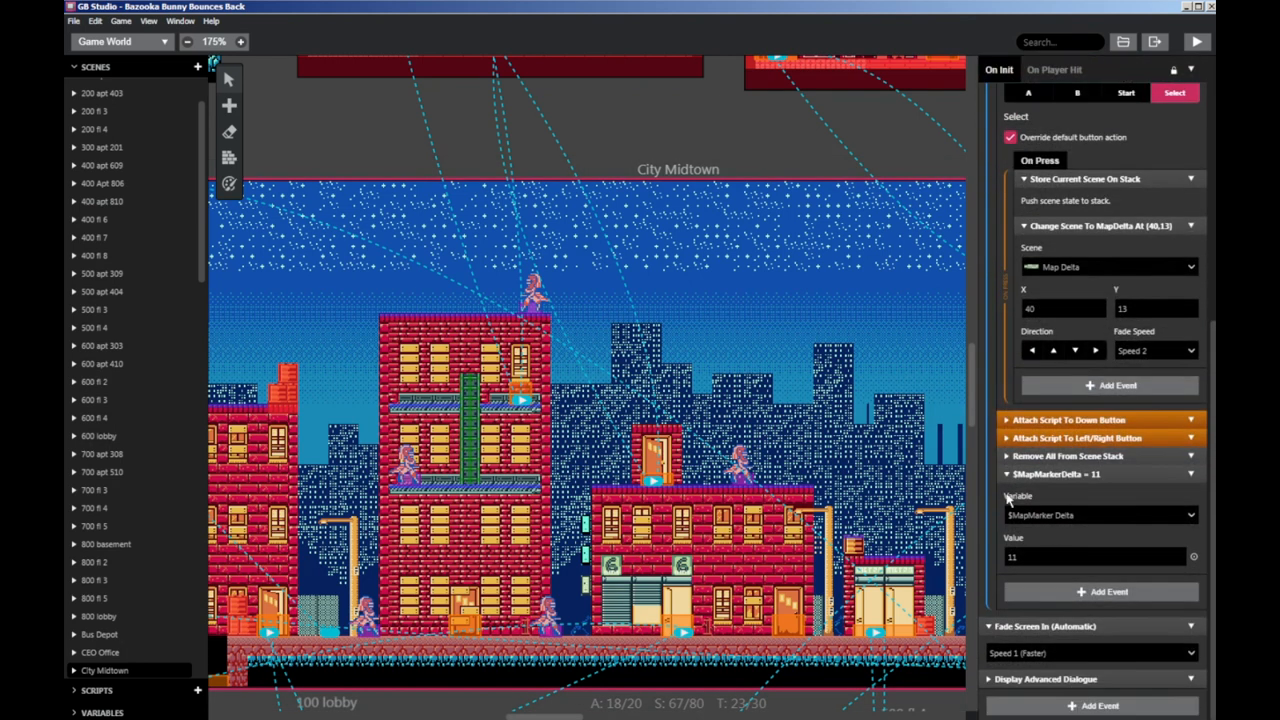
pyautogui.moveTo(1084, 488)
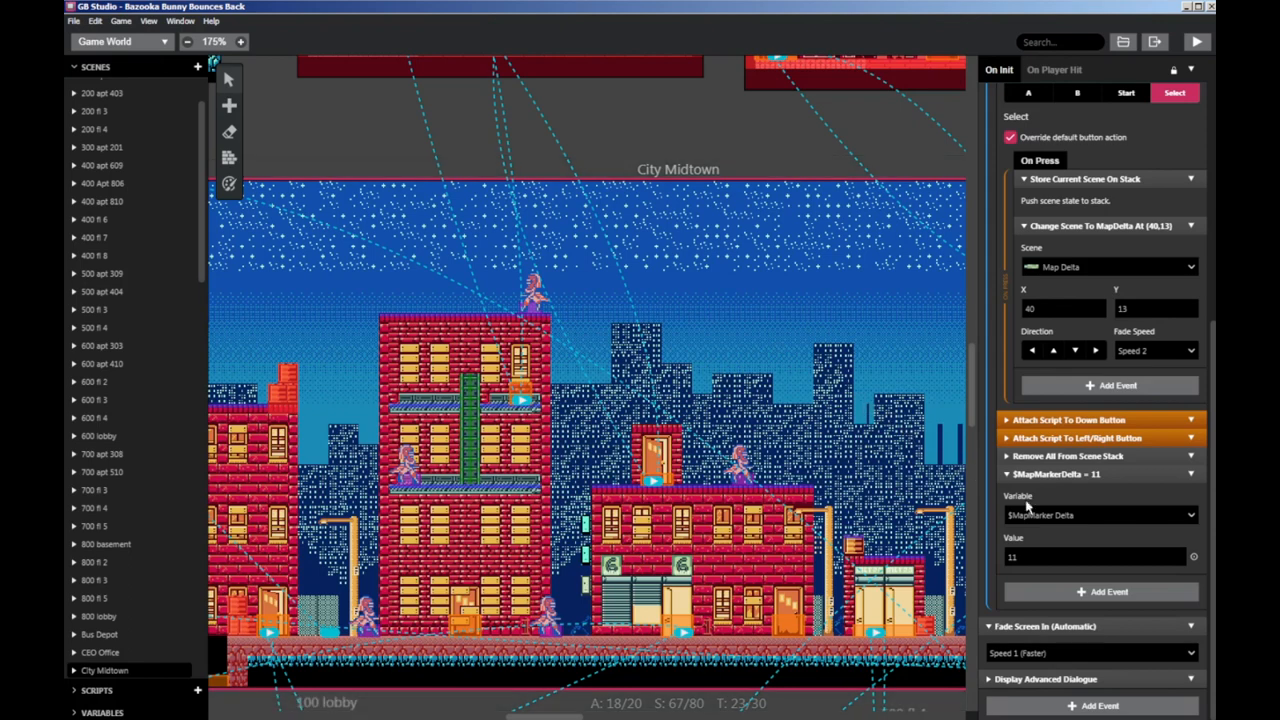
pyautogui.moveTo(1028, 508)
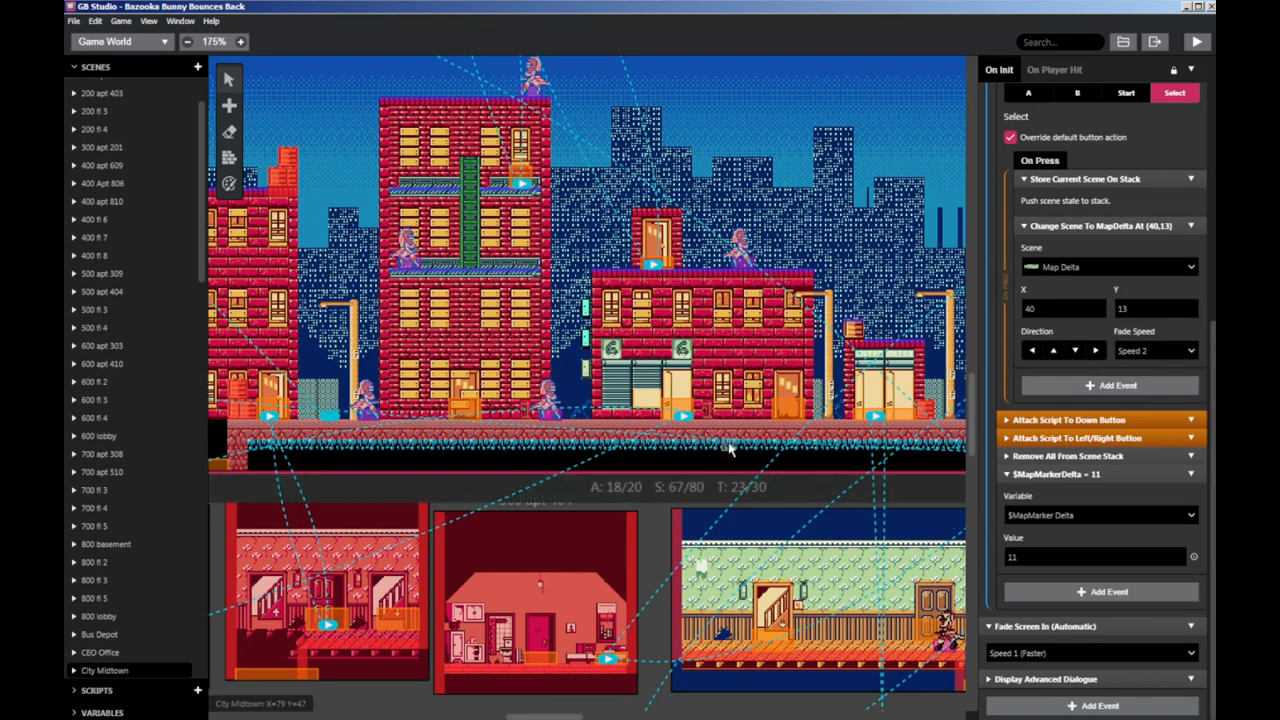
pyautogui.moveTo(760, 510)
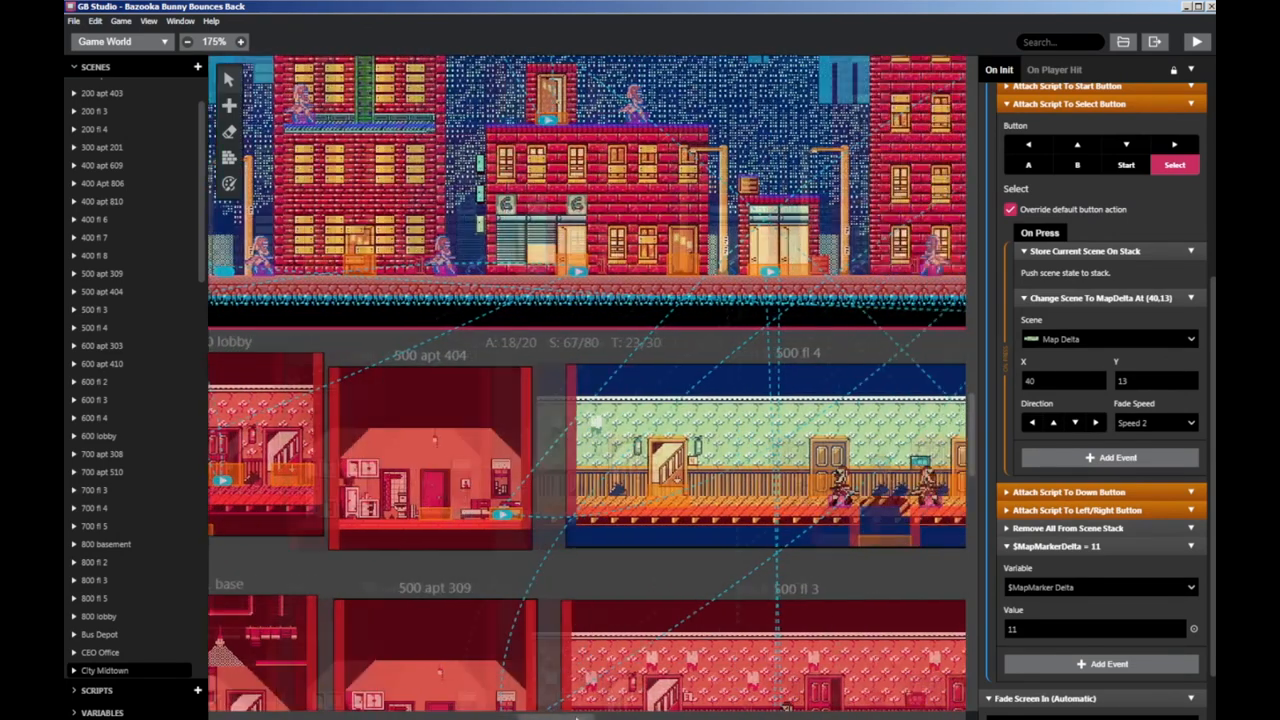
pyautogui.scroll(-3)
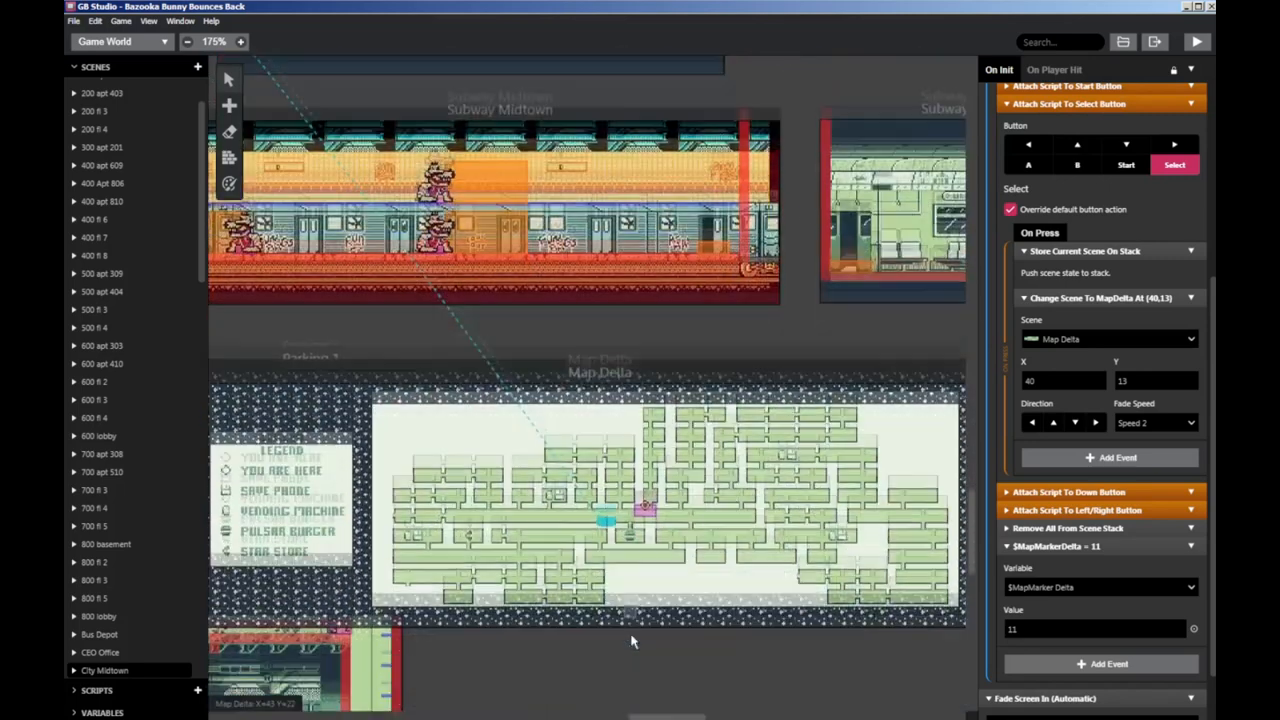
pyautogui.scroll(-3)
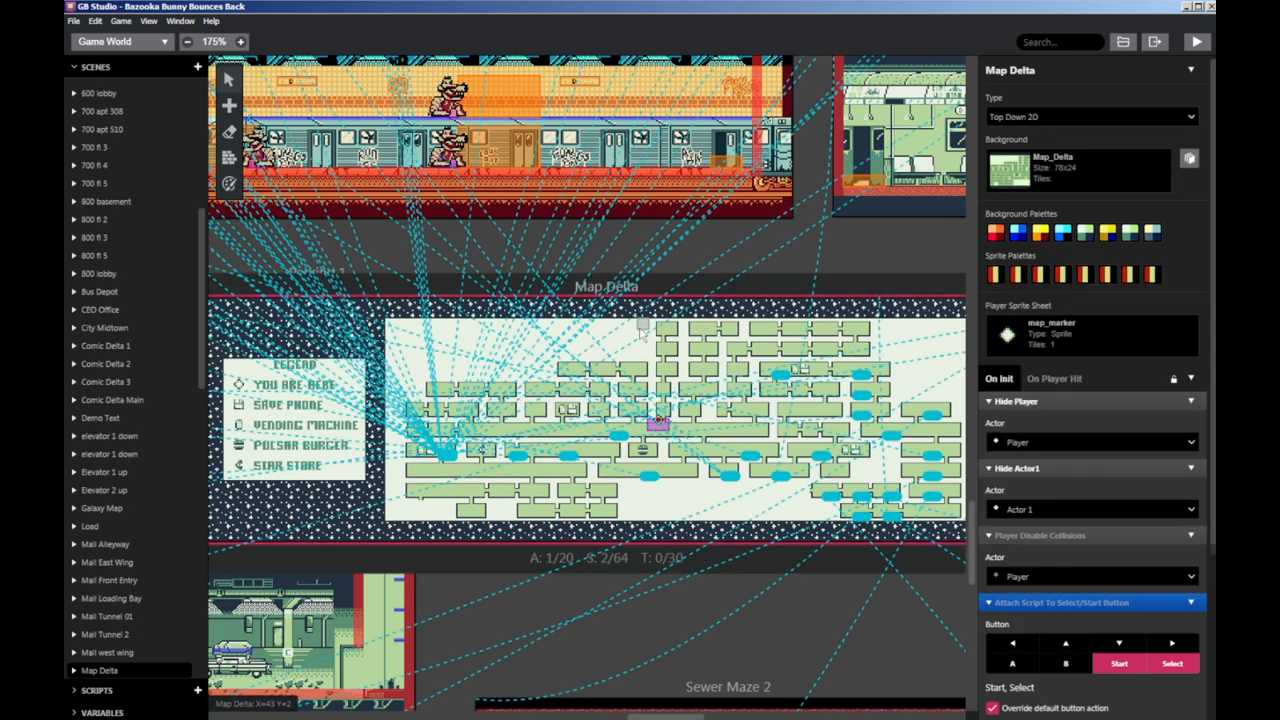
pyautogui.scroll(-3)
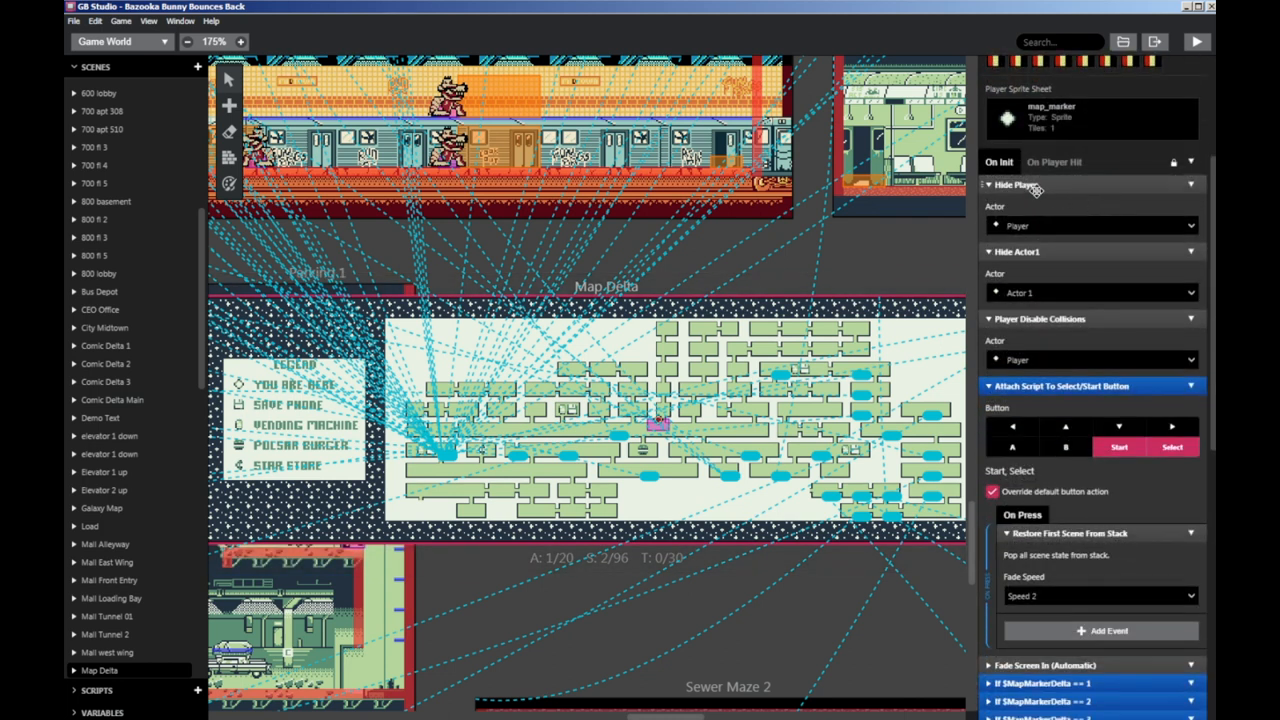
pyautogui.moveTo(1050, 272)
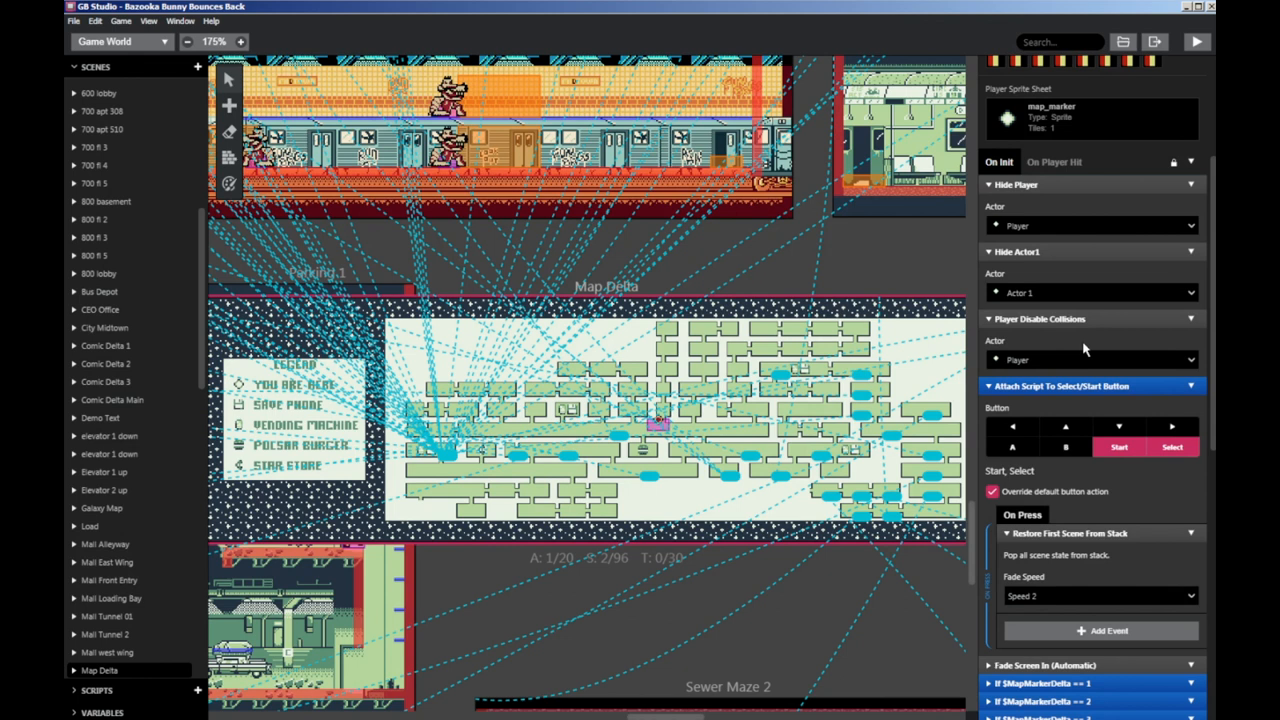
pyautogui.scroll(-3)
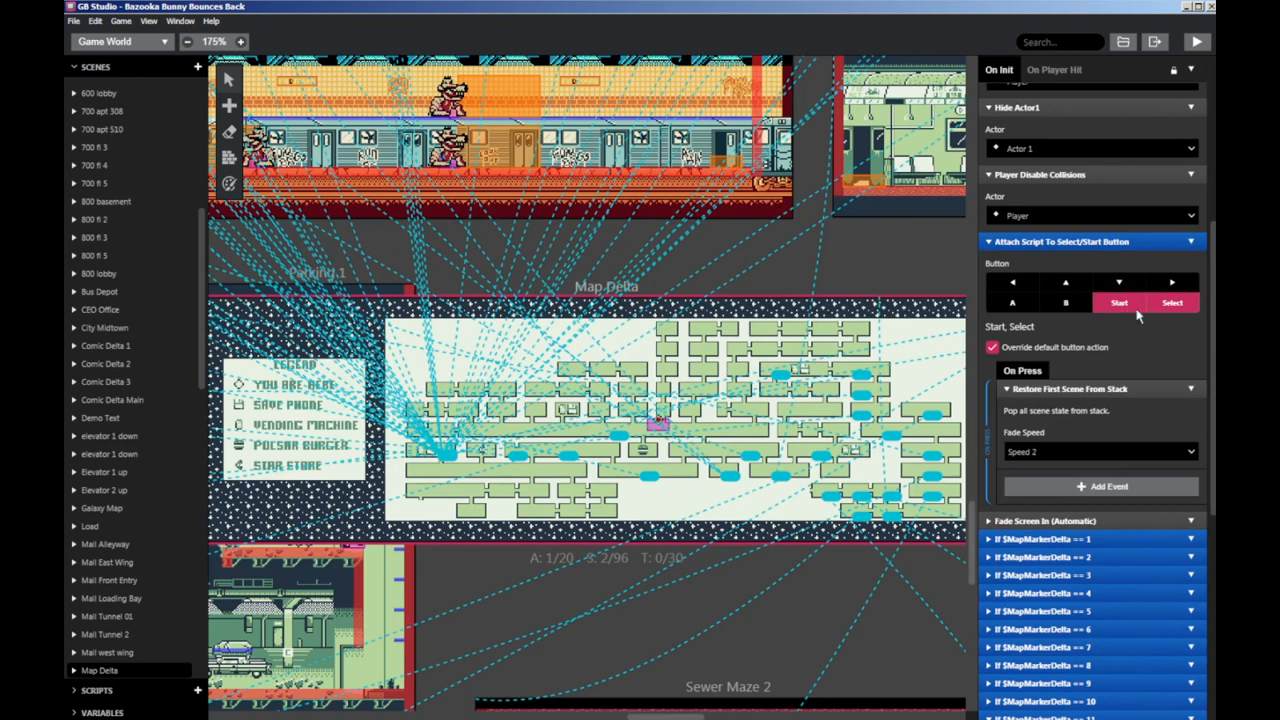
pyautogui.moveTo(1184, 310)
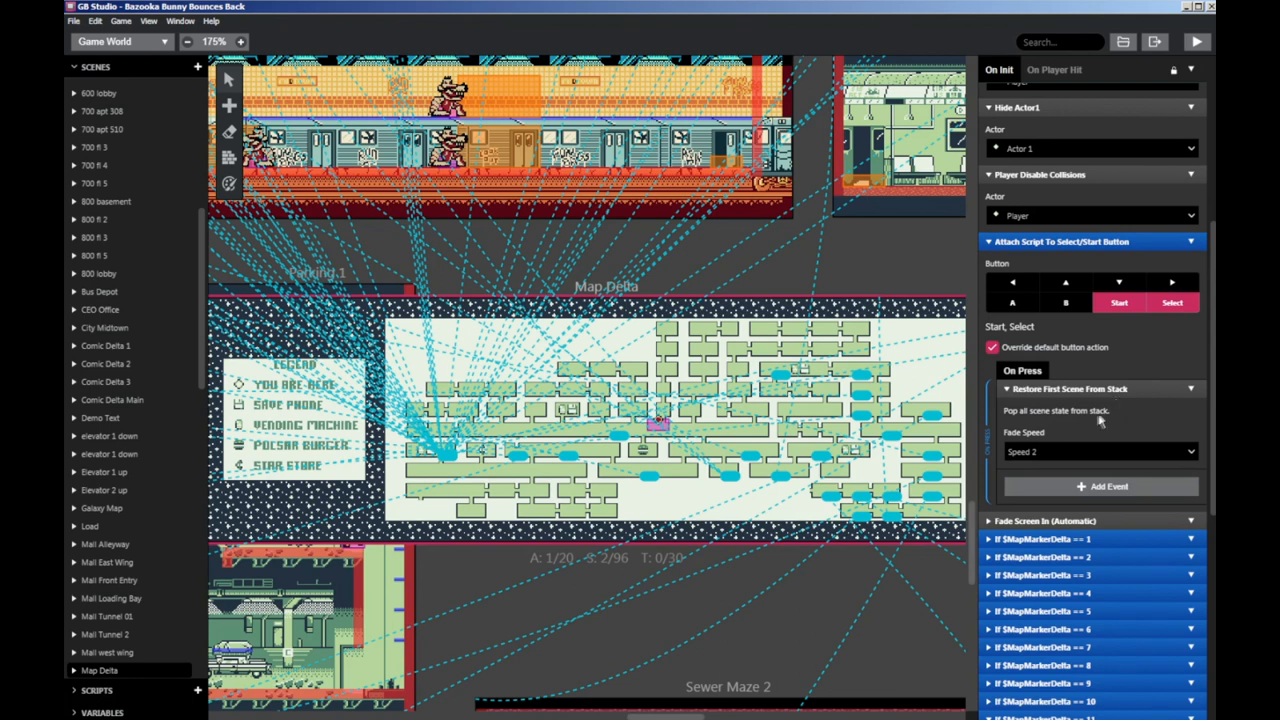
pyautogui.moveTo(1086, 424)
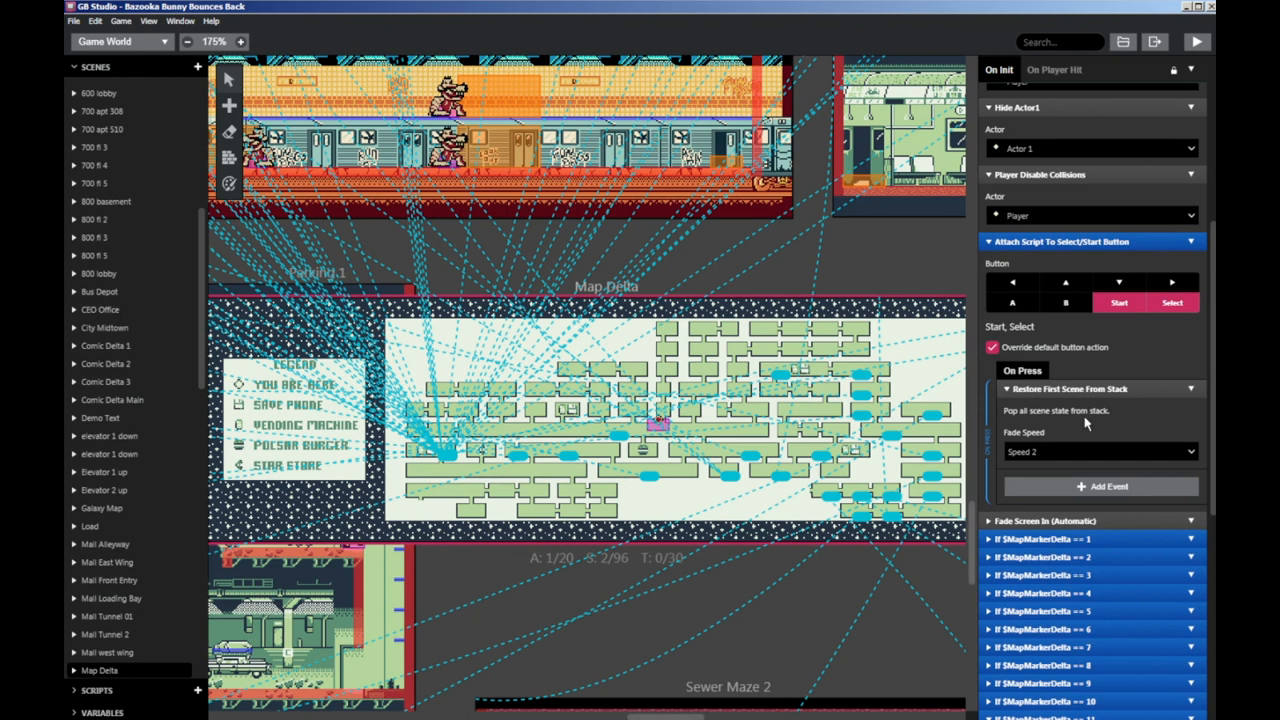
pyautogui.scroll(-3)
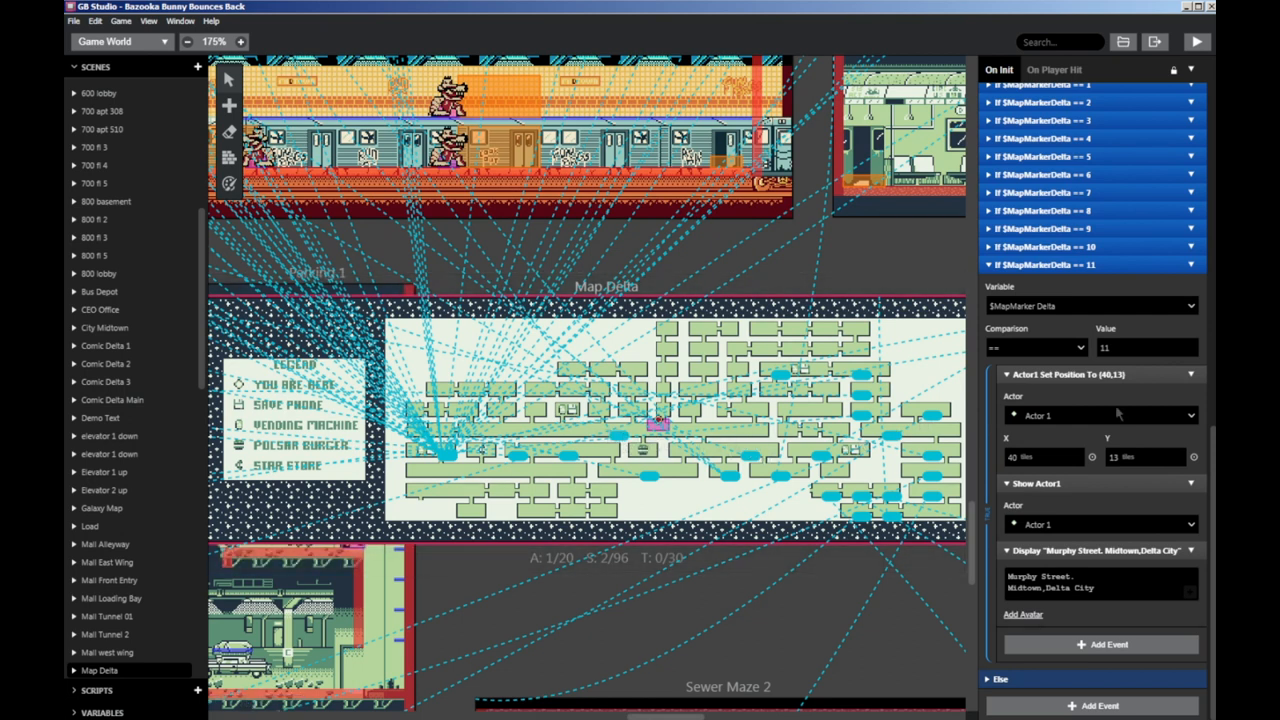
pyautogui.moveTo(1080, 518)
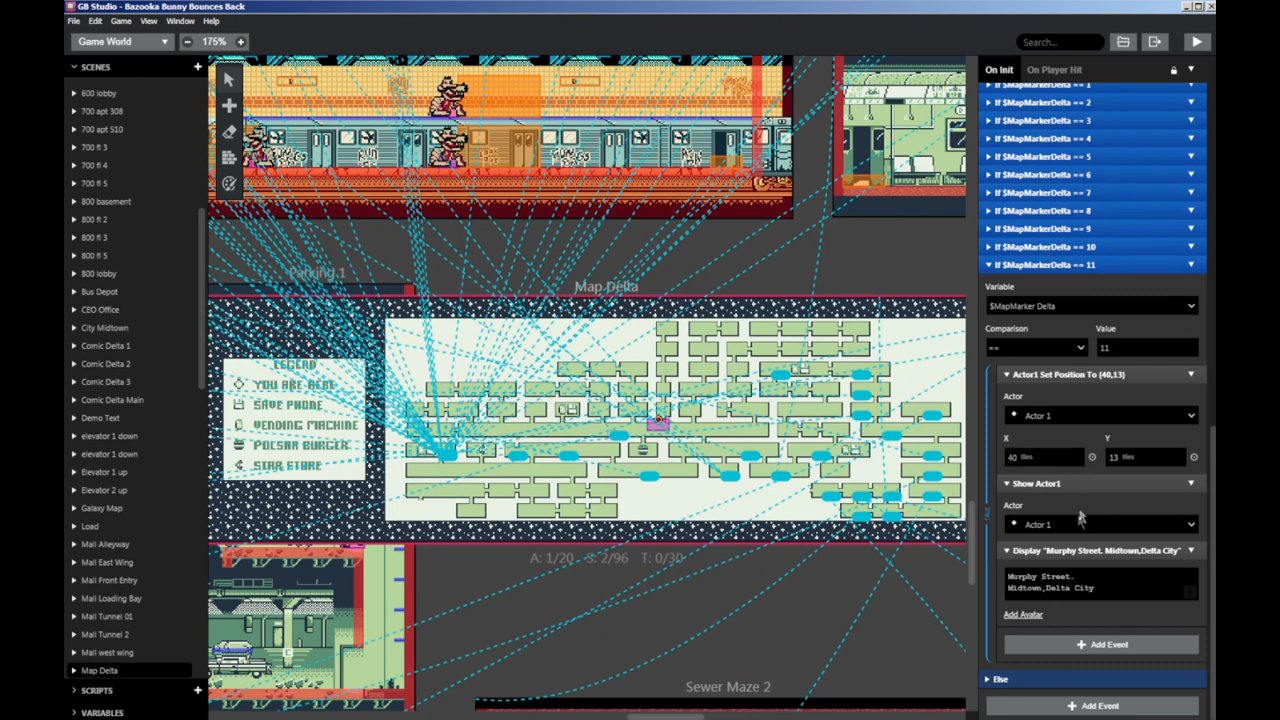